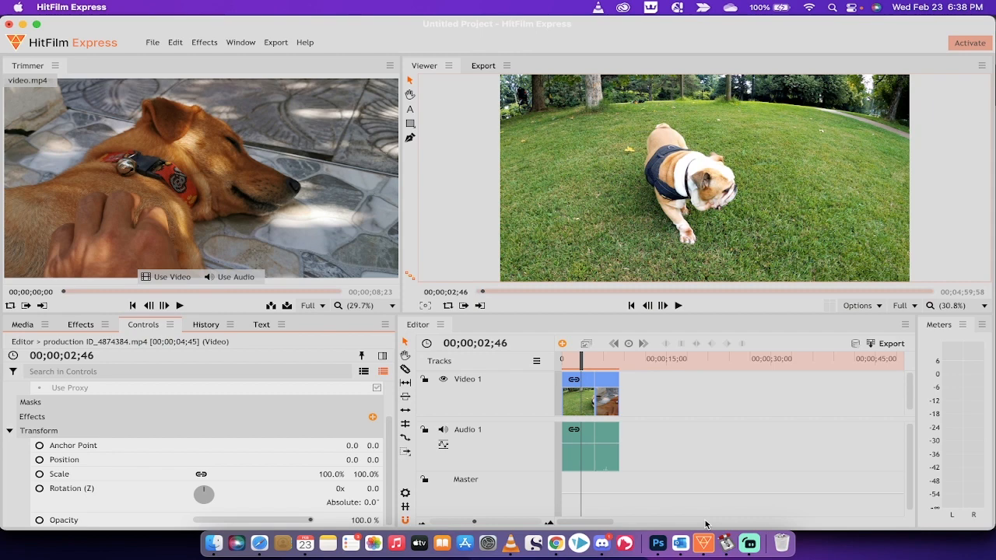
{"action": "mouse_move", "coordinate": [579, 354]}
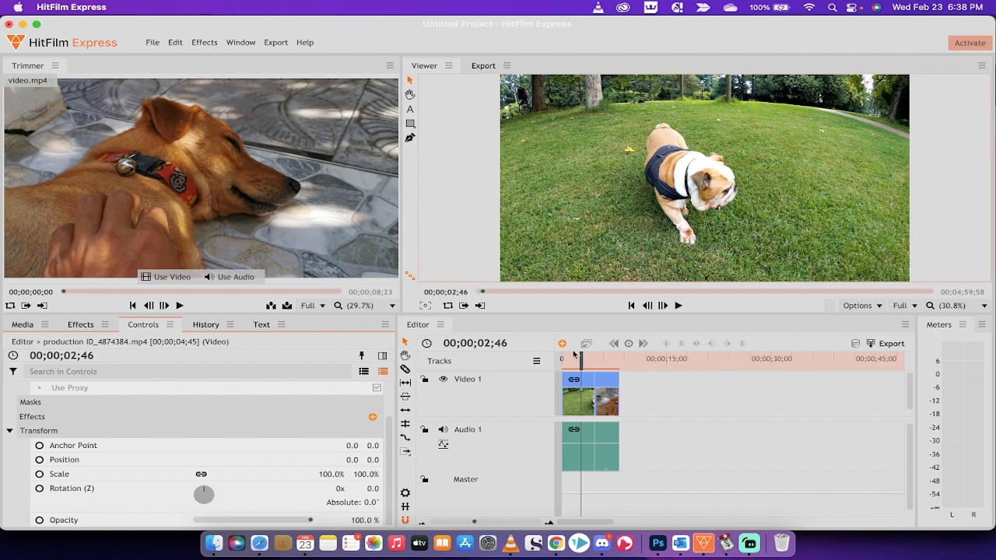
Step: Scrub the playhead back and forth to preview the bulldog footage
{"action": "left_click_drag", "start_coordinate": [580, 359], "coordinate": [572, 359]}
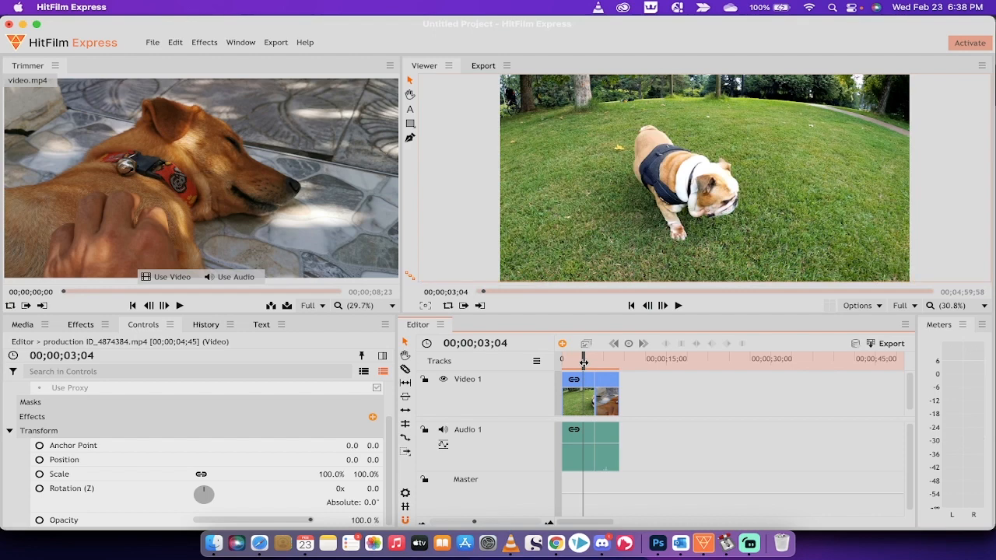
{"action": "left_click_drag", "start_coordinate": [584, 360], "coordinate": [579, 359]}
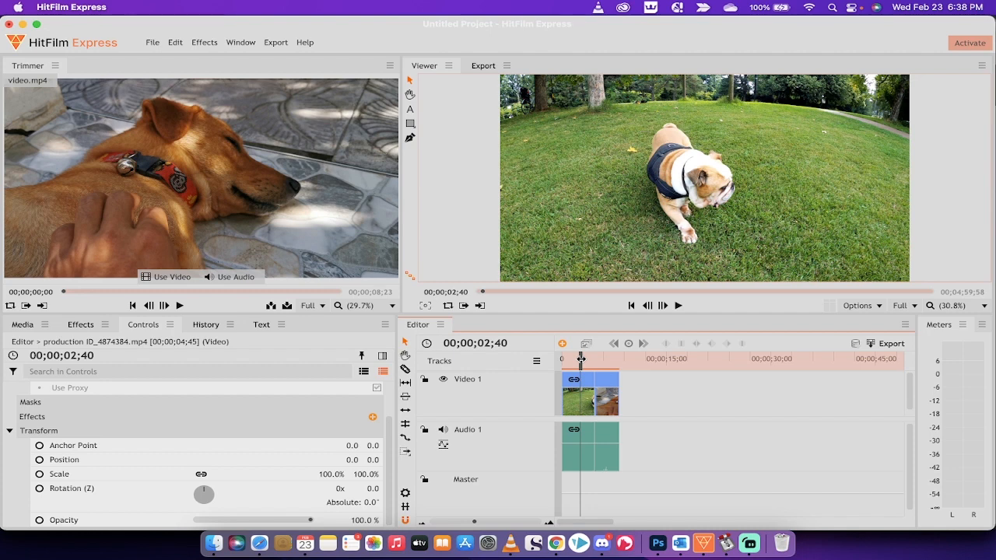
{"action": "left_click_drag", "start_coordinate": [580, 359], "coordinate": [581, 358]}
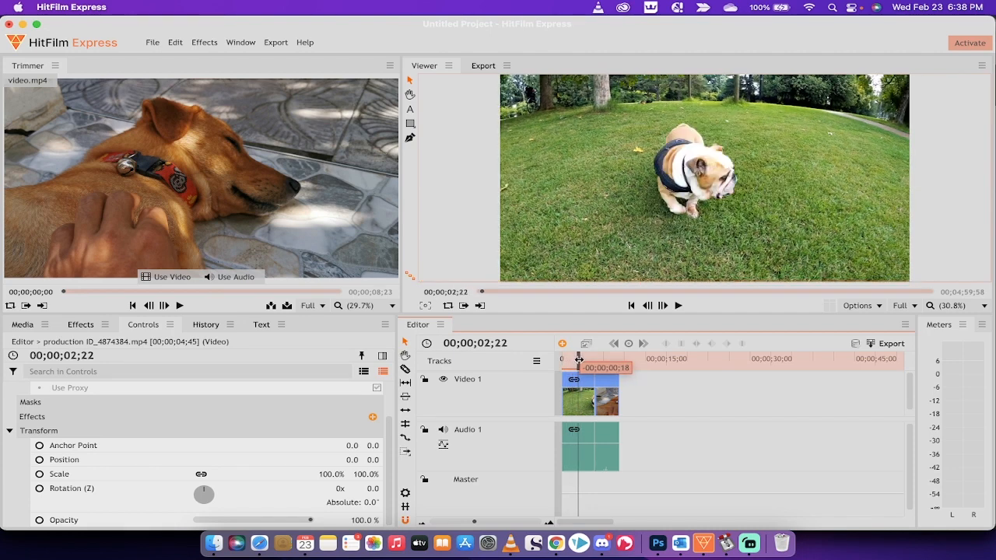
{"action": "left_click_drag", "start_coordinate": [579, 358], "coordinate": [585, 358]}
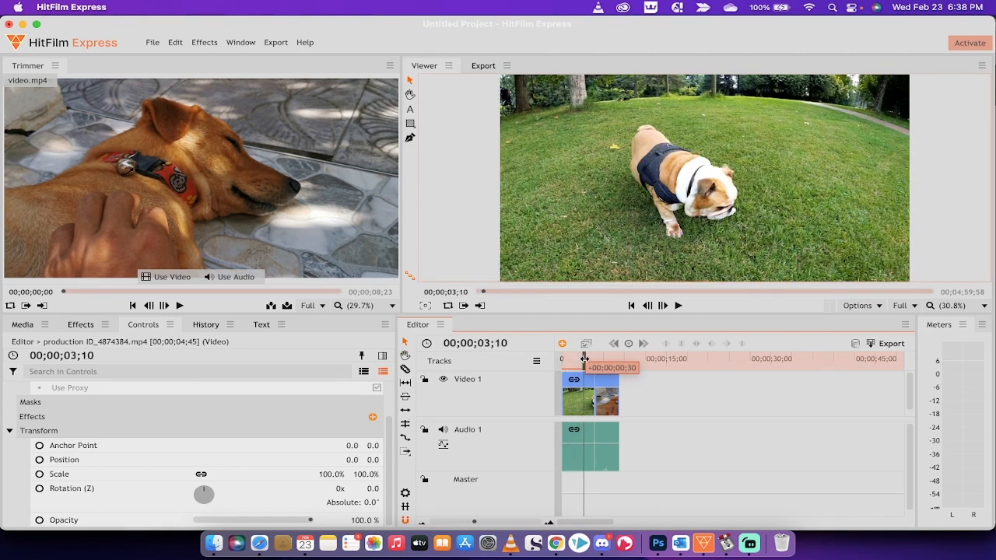
{"action": "left_click_drag", "start_coordinate": [584, 359], "coordinate": [599, 359]}
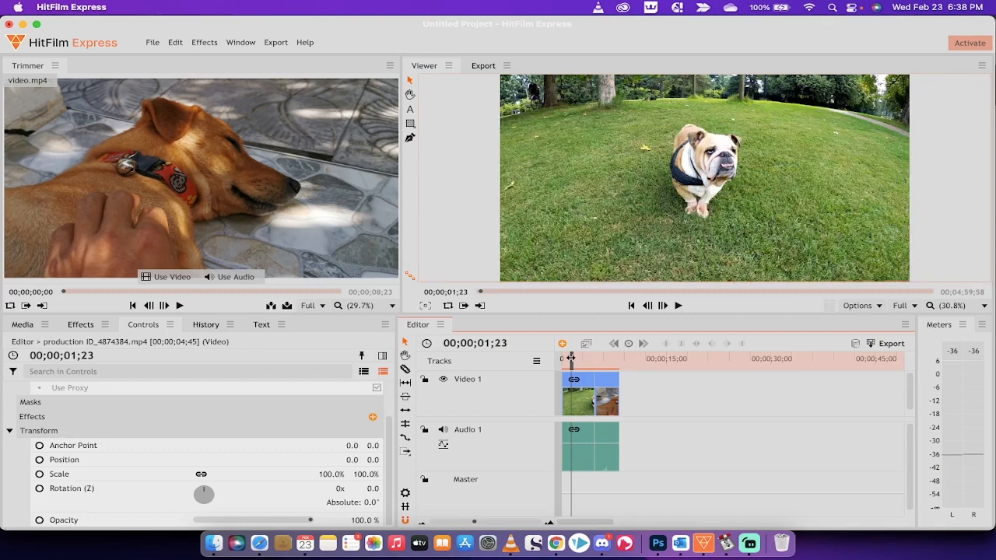
Step: Move the sleeping-dog video.mp4 clip to the start of Video 1, then scrub the new order
{"action": "left_click", "coordinate": [590, 393]}
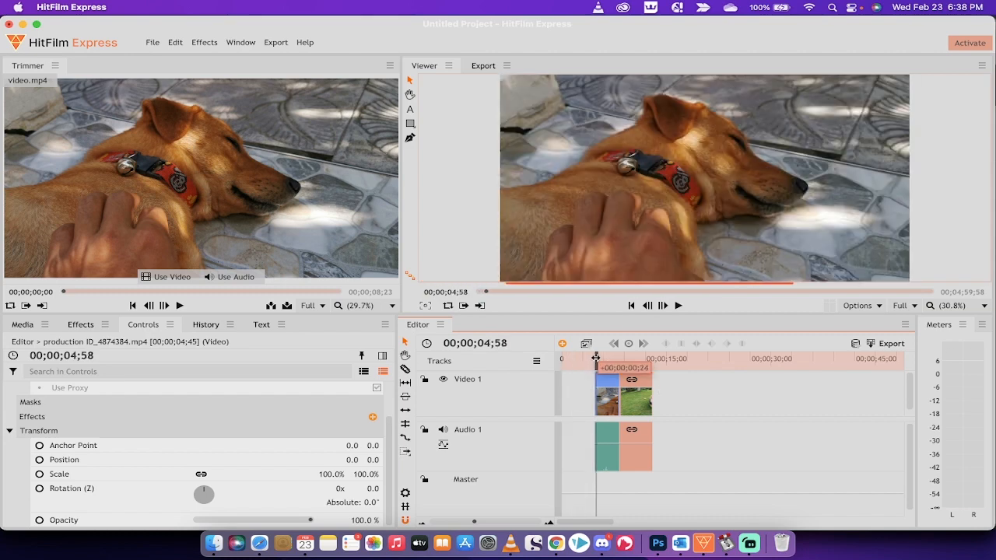
{"action": "left_click_drag", "start_coordinate": [596, 358], "coordinate": [605, 358]}
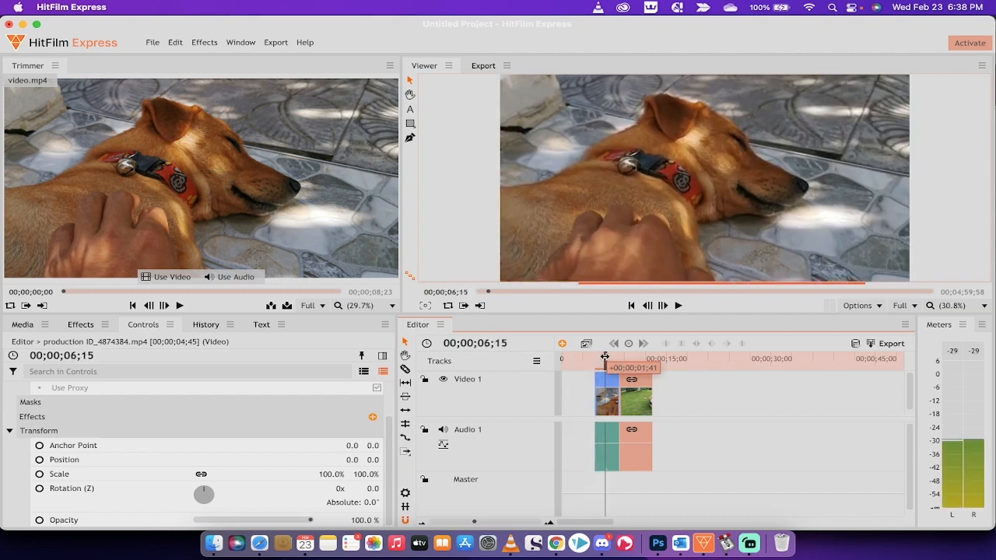
{"action": "left_click_drag", "start_coordinate": [606, 358], "coordinate": [629, 358]}
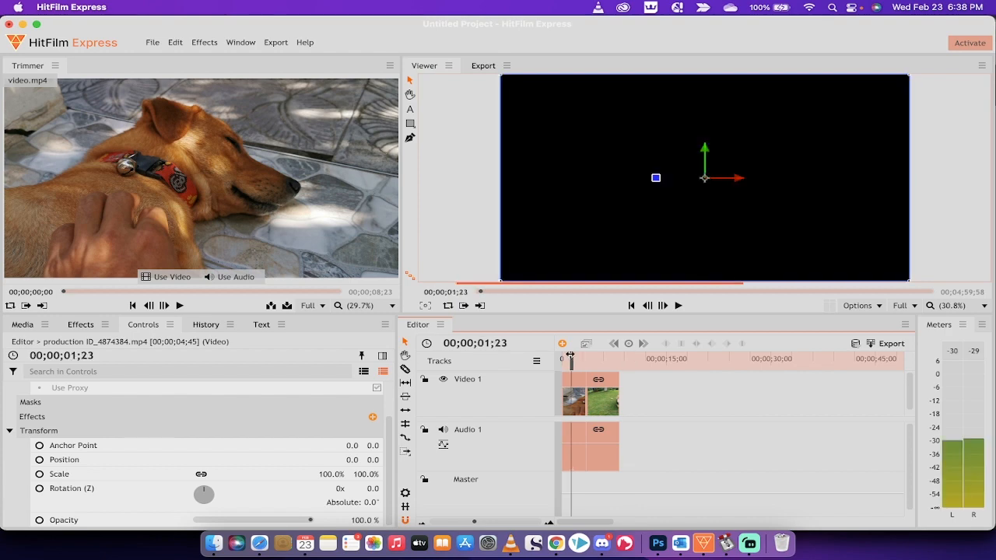
{"action": "left_click_drag", "start_coordinate": [570, 358], "coordinate": [574, 358]}
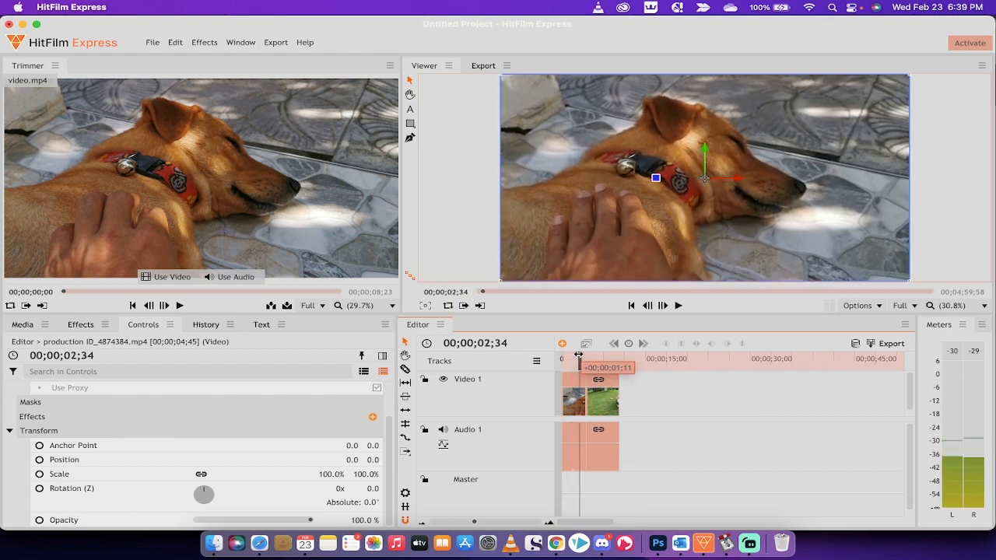
{"action": "left_click_drag", "start_coordinate": [579, 355], "coordinate": [589, 355]}
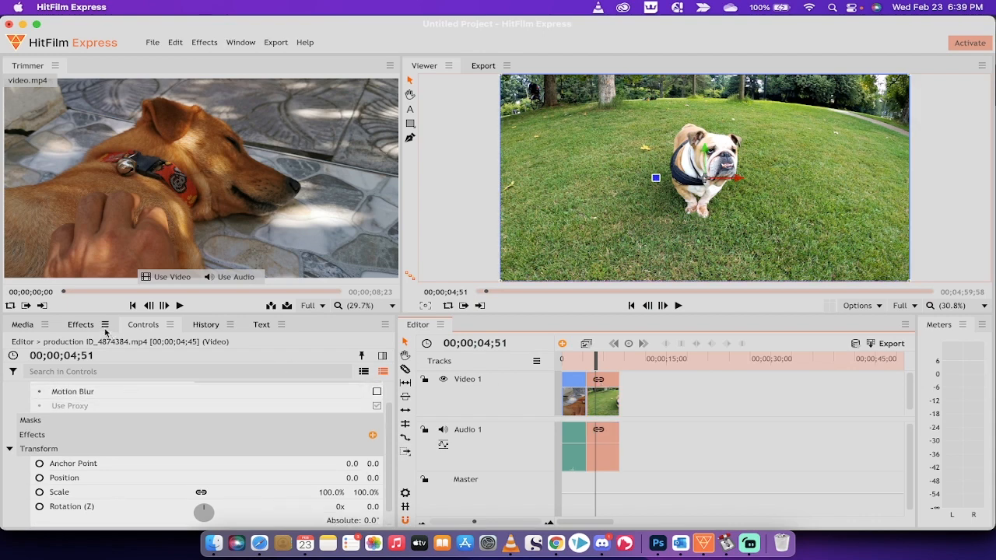
Step: Expand the Color Correction category in the Effects panel and scroll toward Hue, Saturation & Lightness
{"action": "left_click", "coordinate": [22, 325]}
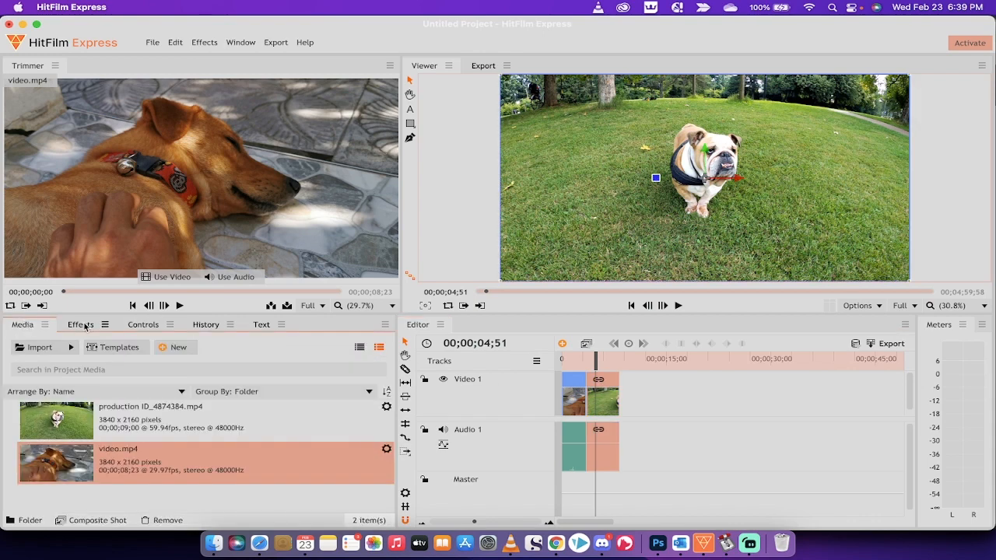
{"action": "left_click", "coordinate": [81, 325]}
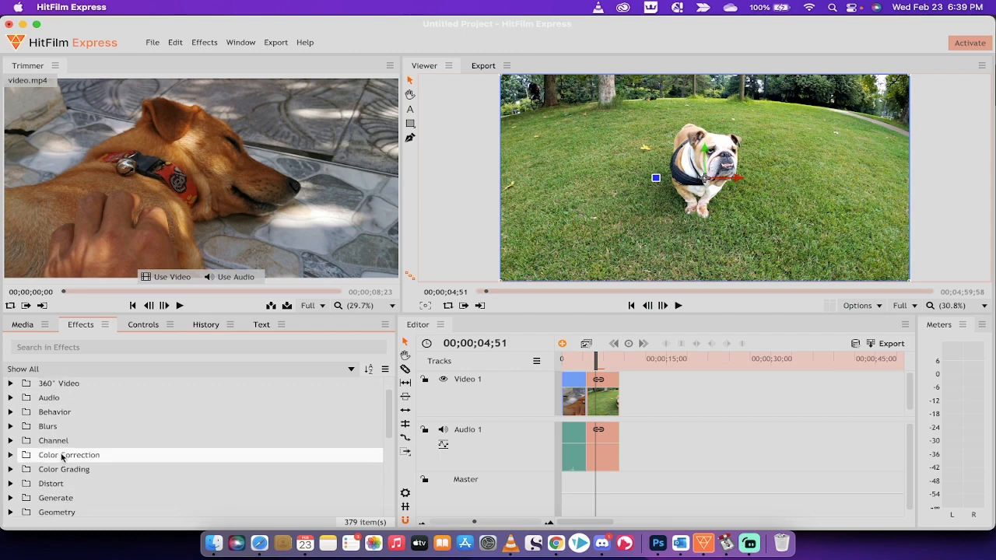
{"action": "left_click", "coordinate": [68, 454]}
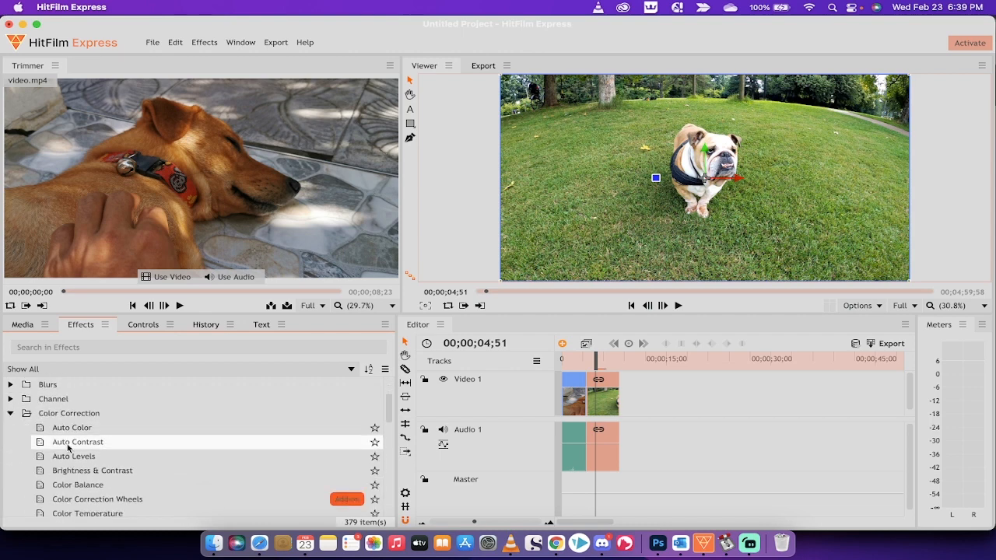
{"action": "scroll", "scroll_direction": "down", "scroll_amount": 3}
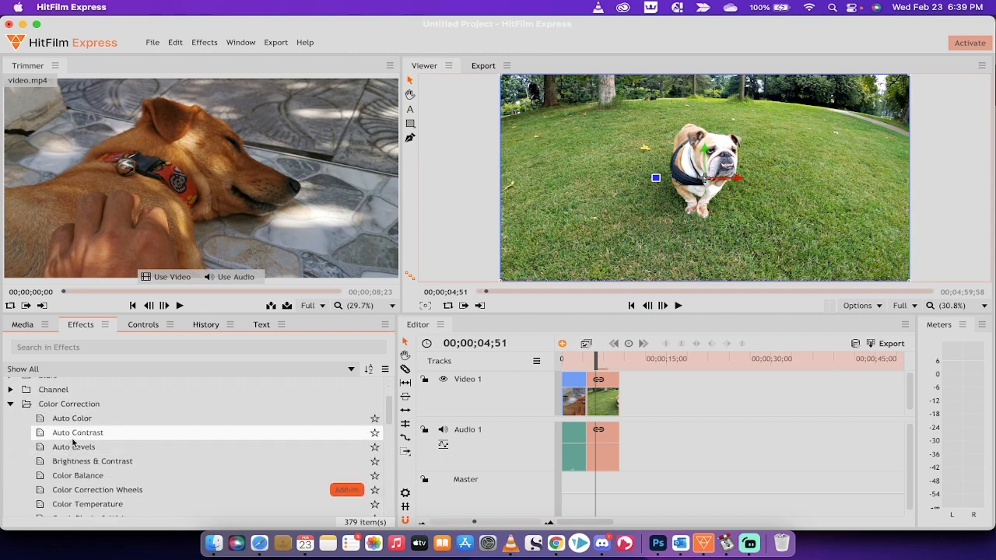
{"action": "scroll", "scroll_direction": "down", "scroll_amount": 3}
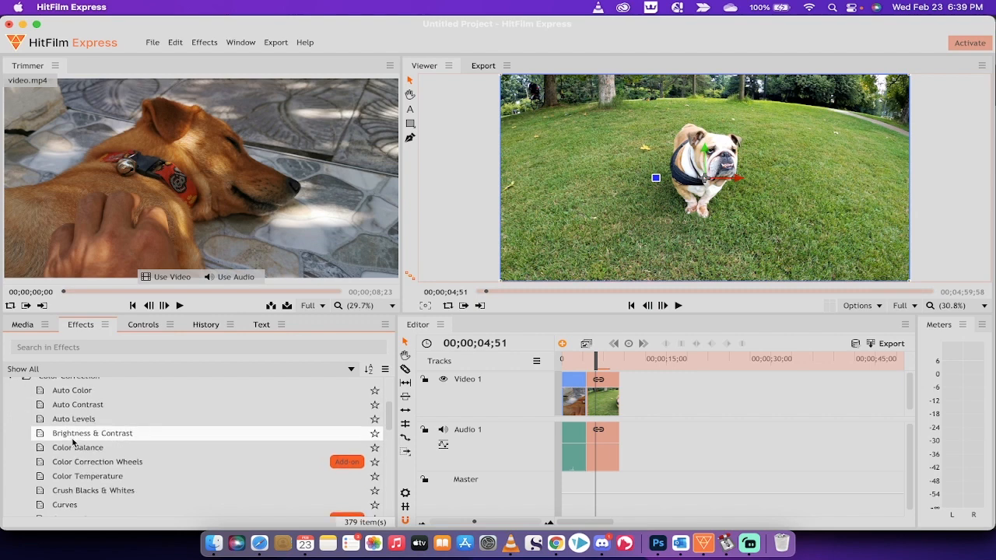
{"action": "scroll", "scroll_direction": "down", "scroll_amount": 3}
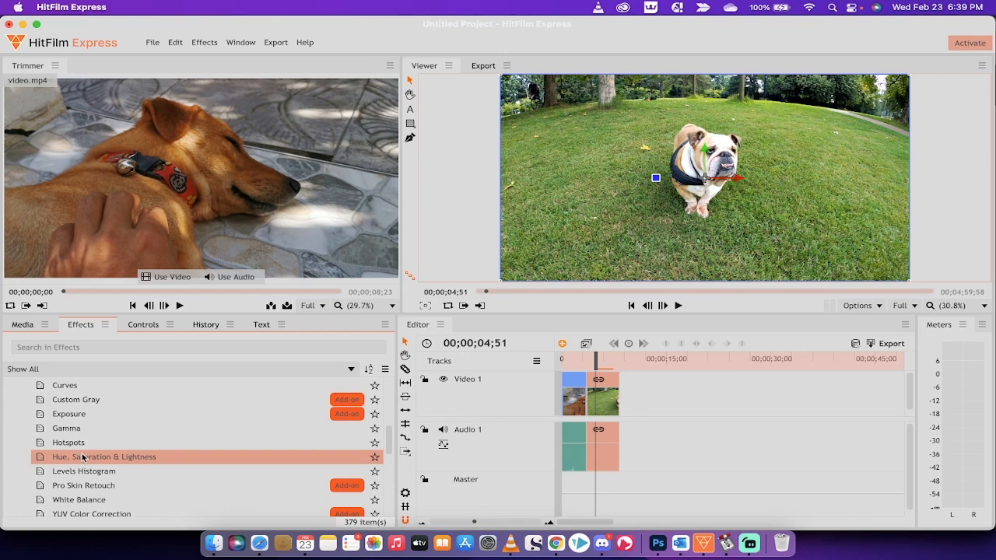
{"action": "mouse_move", "coordinate": [82, 460]}
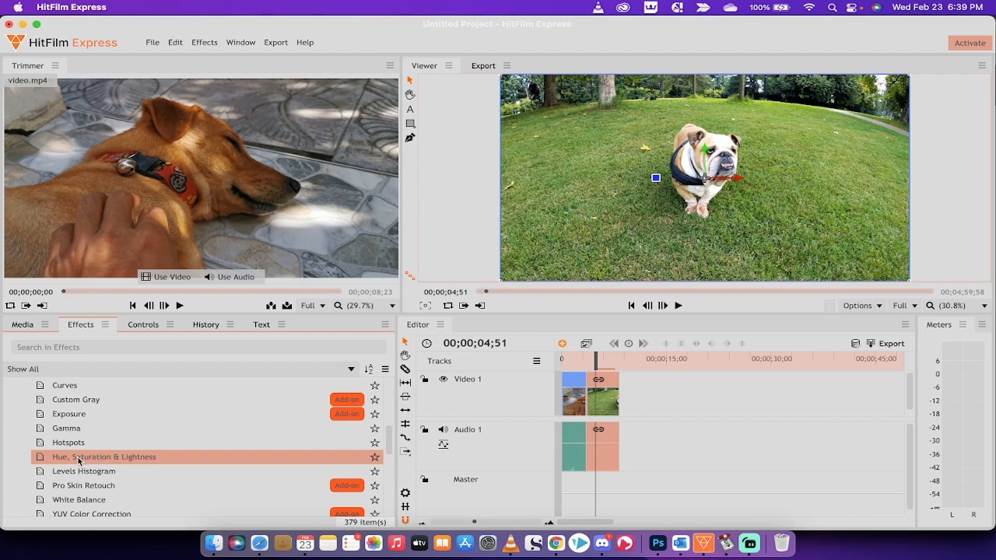
{"action": "mouse_move", "coordinate": [346, 399]}
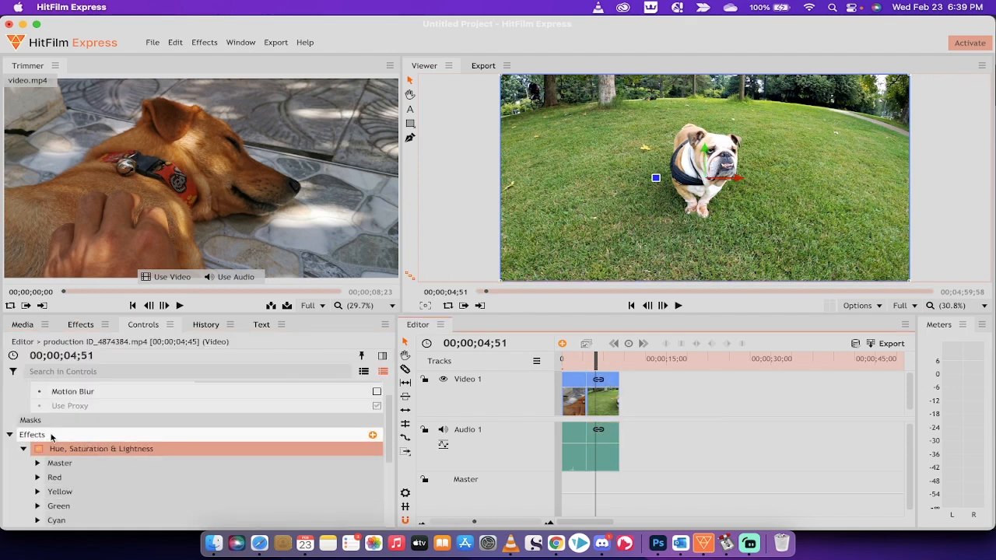
{"action": "left_click", "coordinate": [143, 324]}
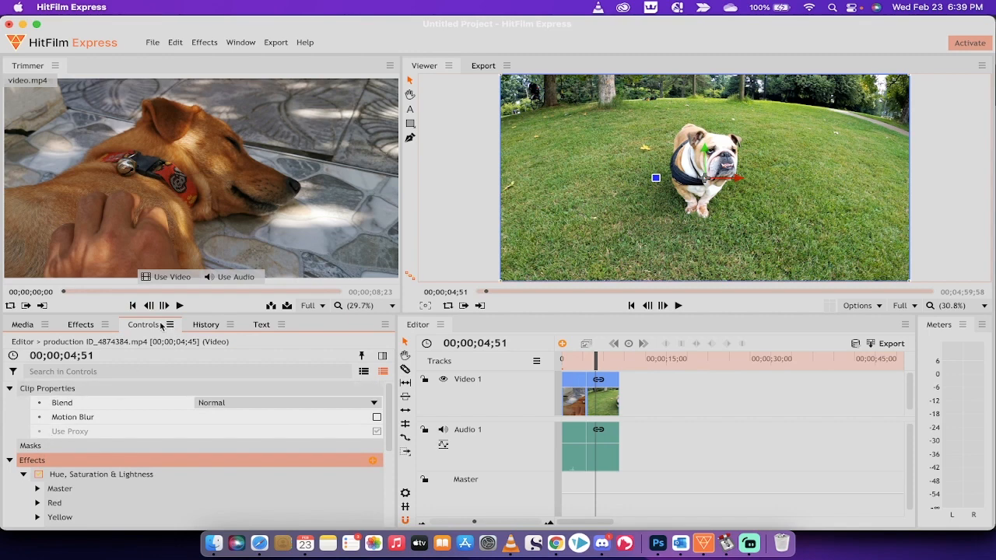
{"action": "mouse_move", "coordinate": [55, 464]}
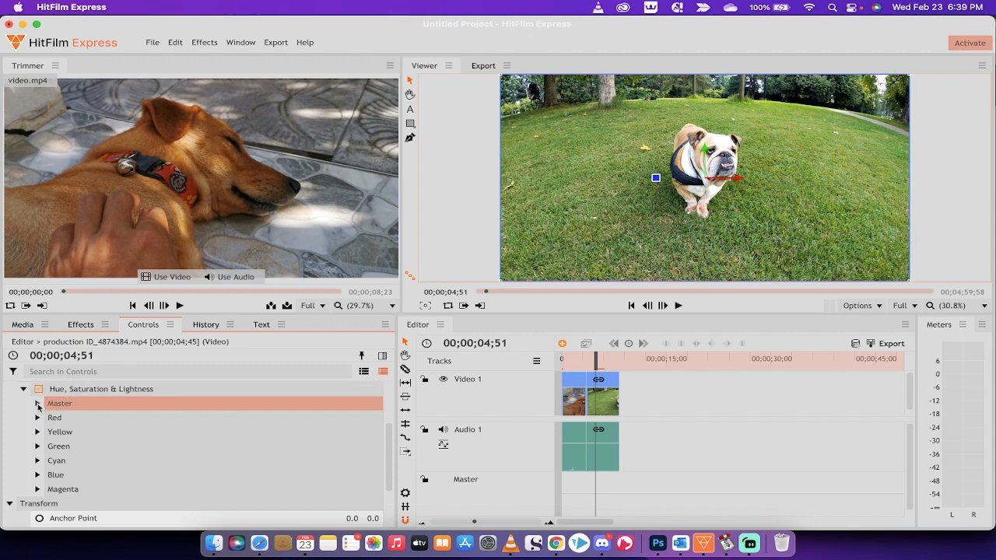
Step: Expand Master under Hue, Saturation & Lightness and drag Saturation fully left to -100
{"action": "left_click", "coordinate": [37, 403]}
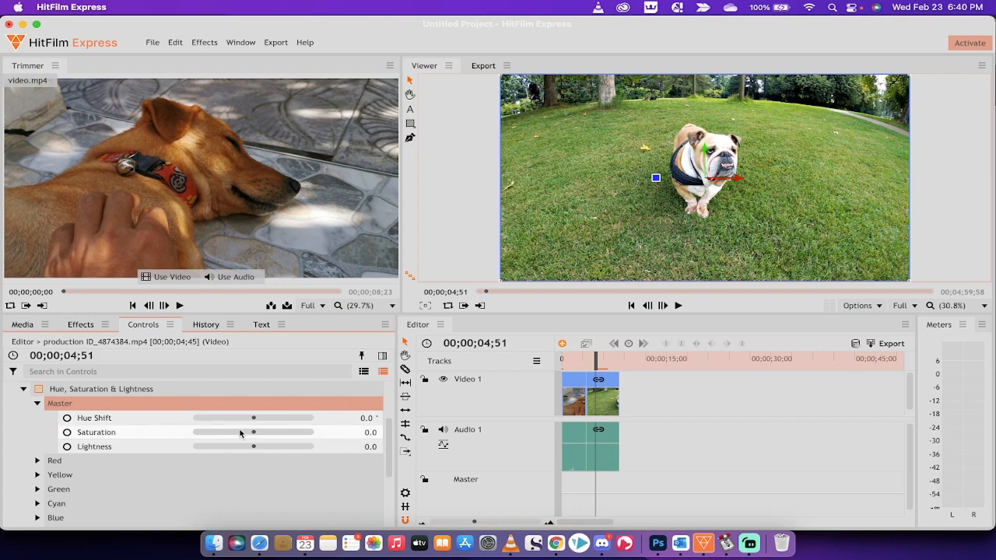
{"action": "mouse_move", "coordinate": [250, 435]}
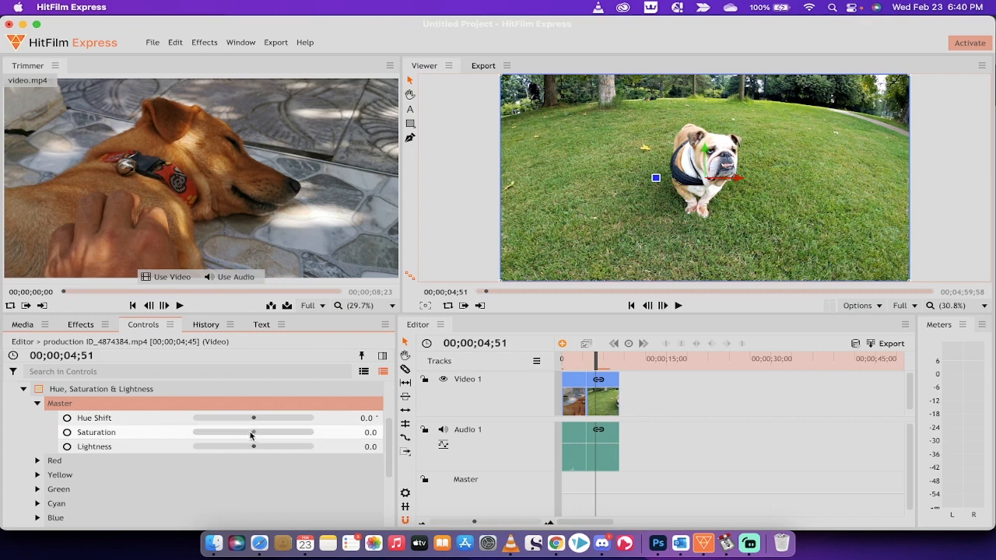
{"action": "left_click_drag", "start_coordinate": [253, 432], "coordinate": [197, 432]}
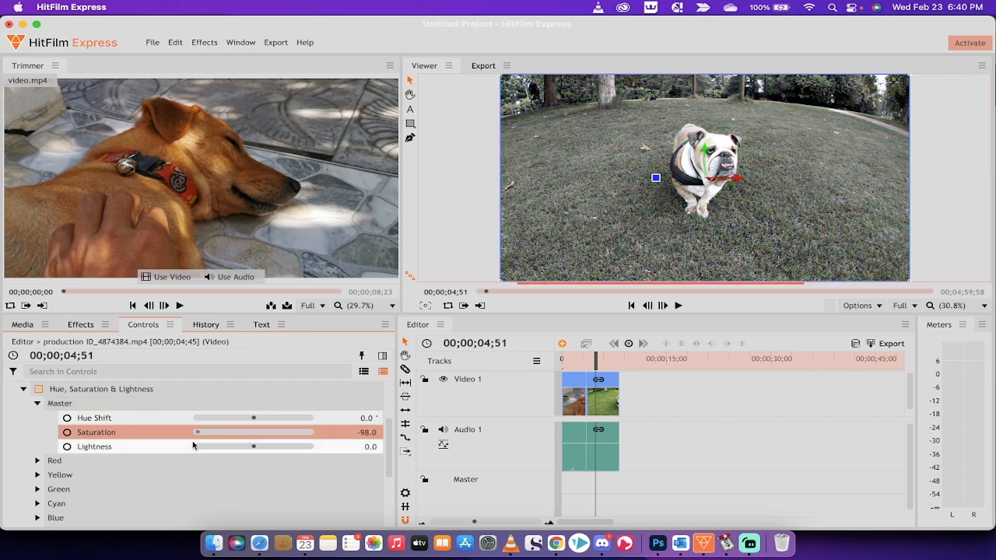
{"action": "left_click_drag", "start_coordinate": [199, 432], "coordinate": [195, 432]}
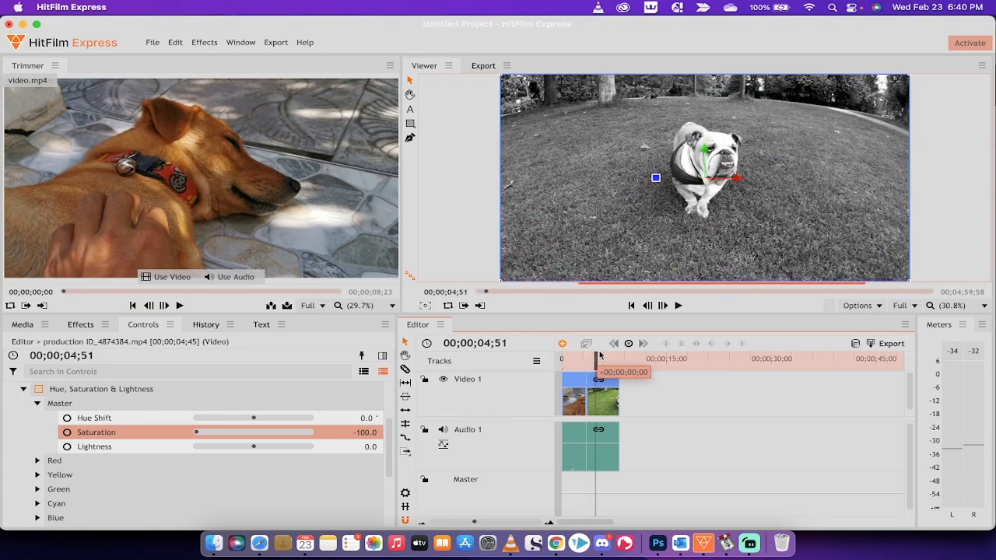
{"action": "left_click_drag", "start_coordinate": [599, 358], "coordinate": [608, 358]}
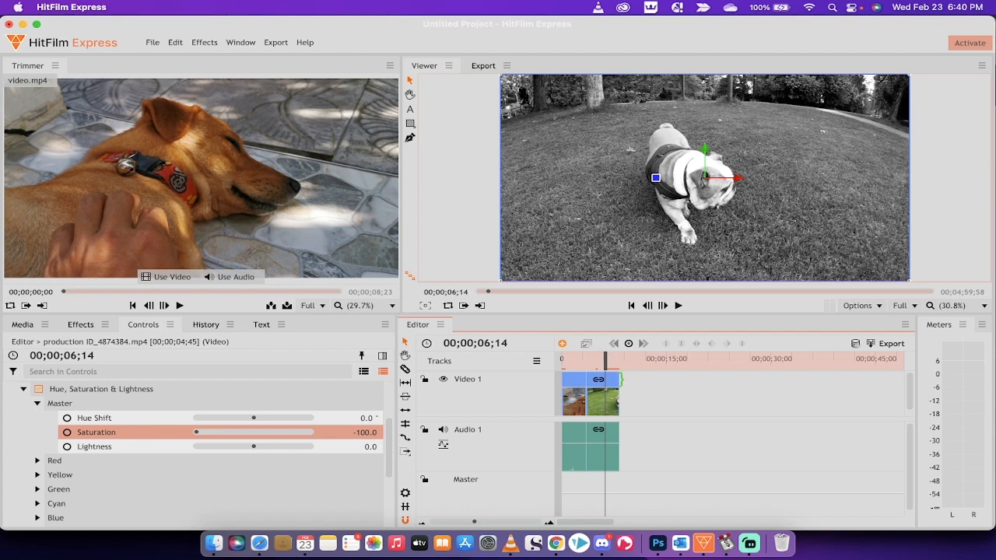
{"action": "mouse_move", "coordinate": [749, 543]}
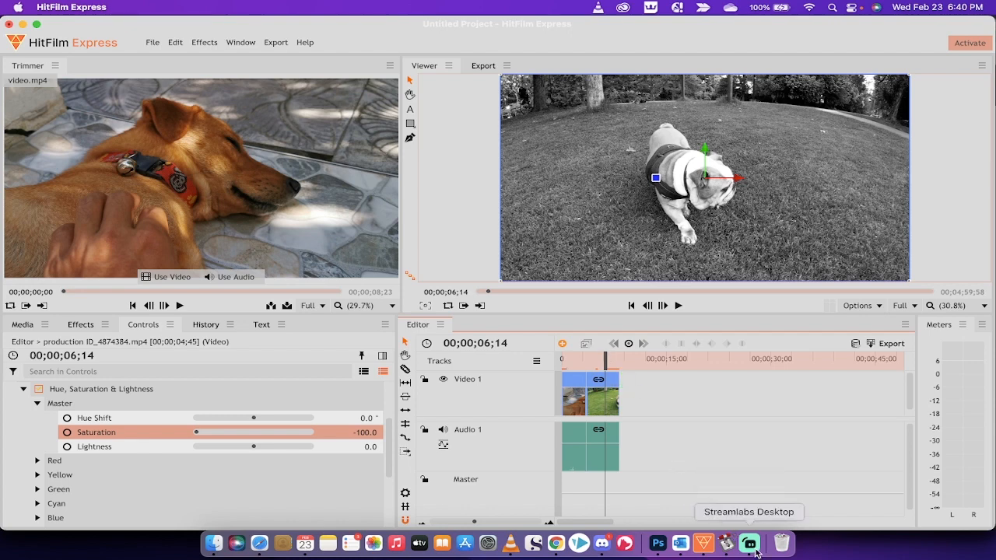